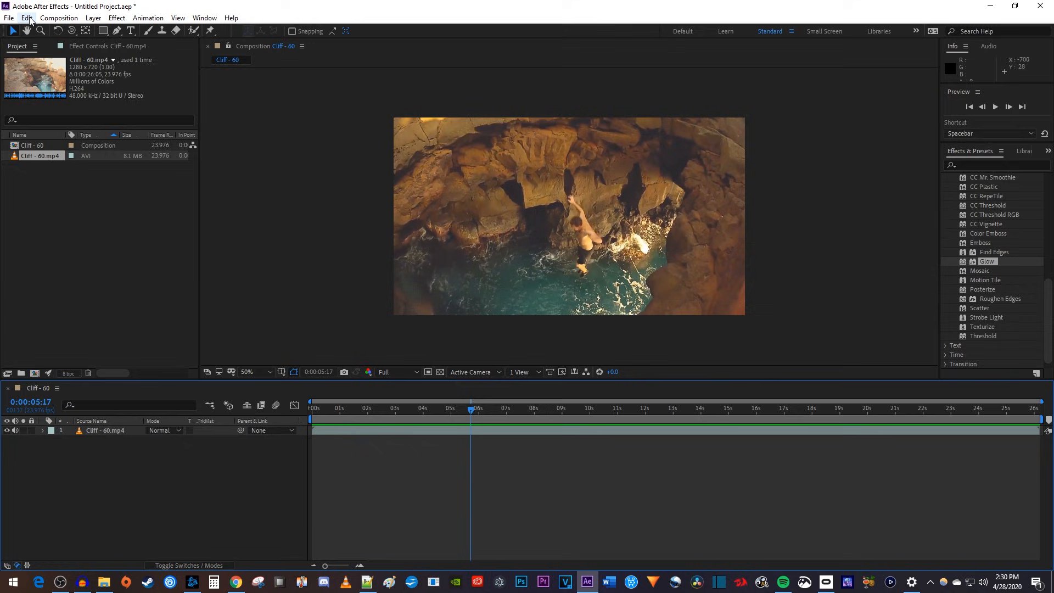
- Split the Cliff clip at about 5 and 8 seconds into three layers
{"action": "left_click", "coordinate": [27, 17]}
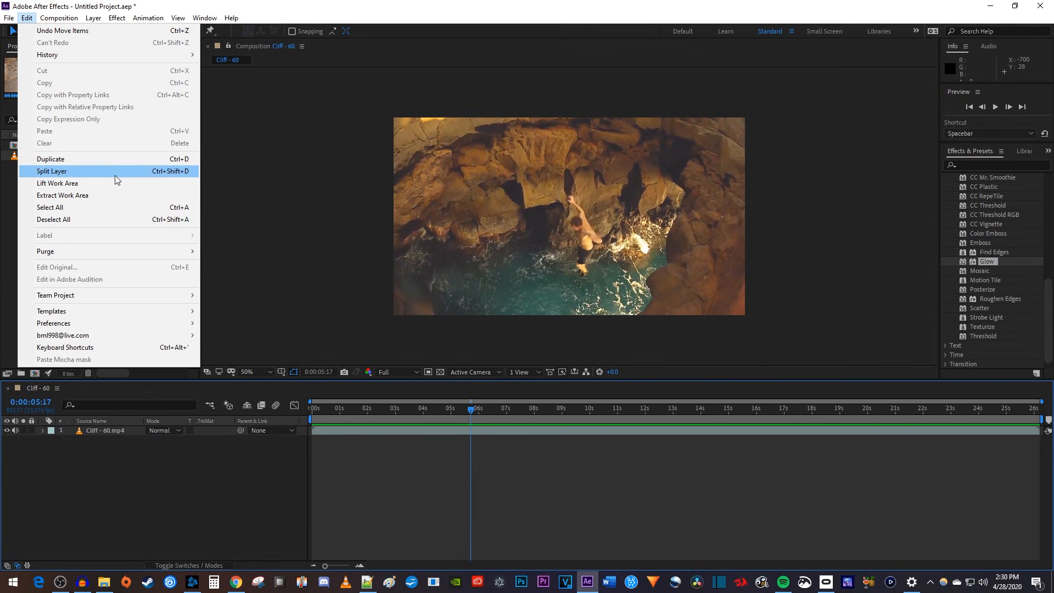
{"action": "left_click", "coordinate": [51, 171]}
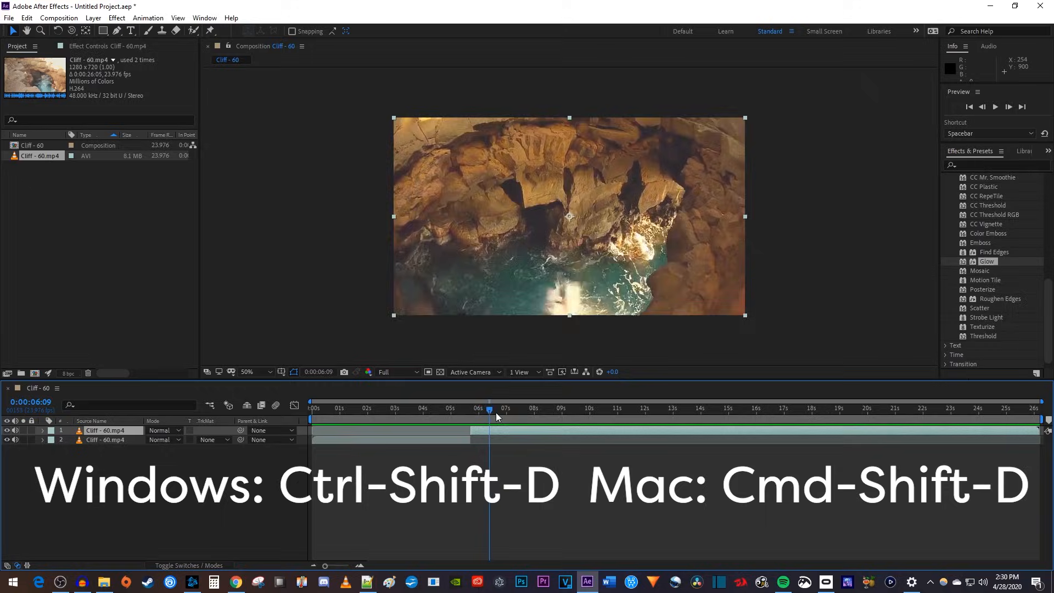
{"action": "key", "text": "ctrl+shift+d"}
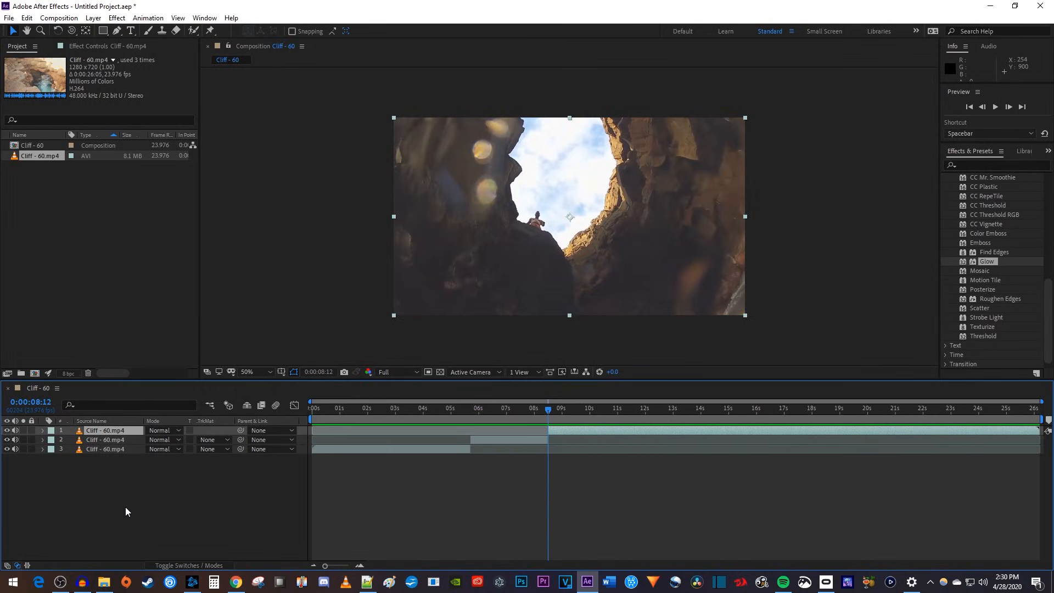
{"action": "mouse_move", "coordinate": [71, 489]}
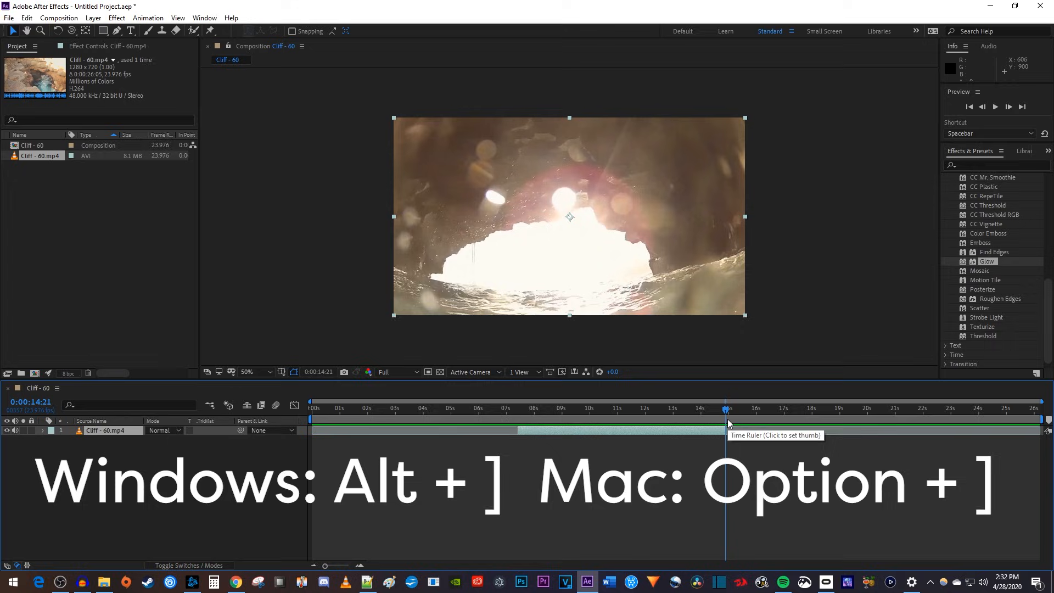
{"action": "mouse_move", "coordinate": [727, 476]}
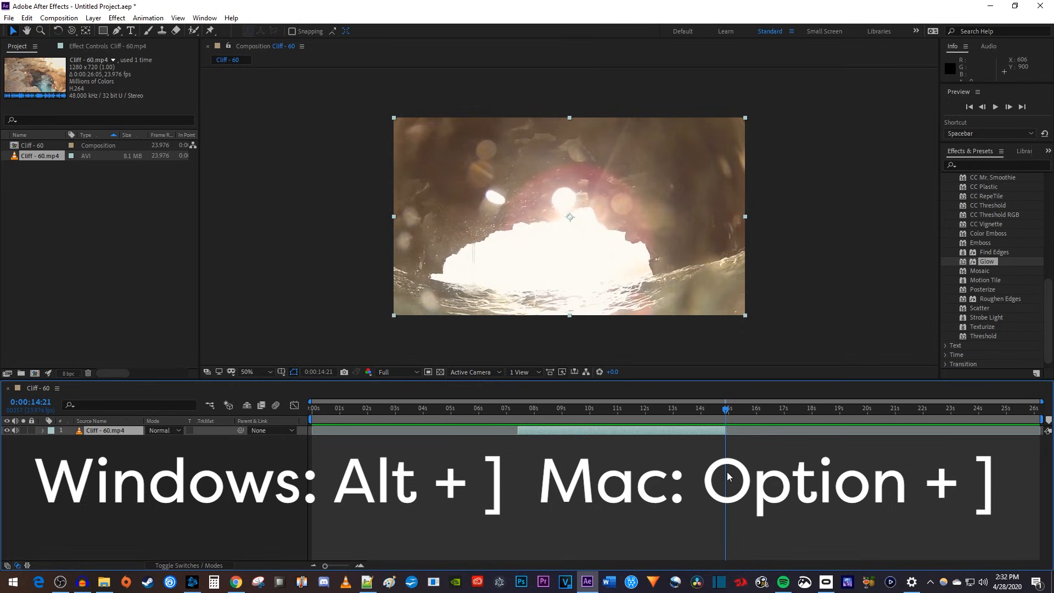